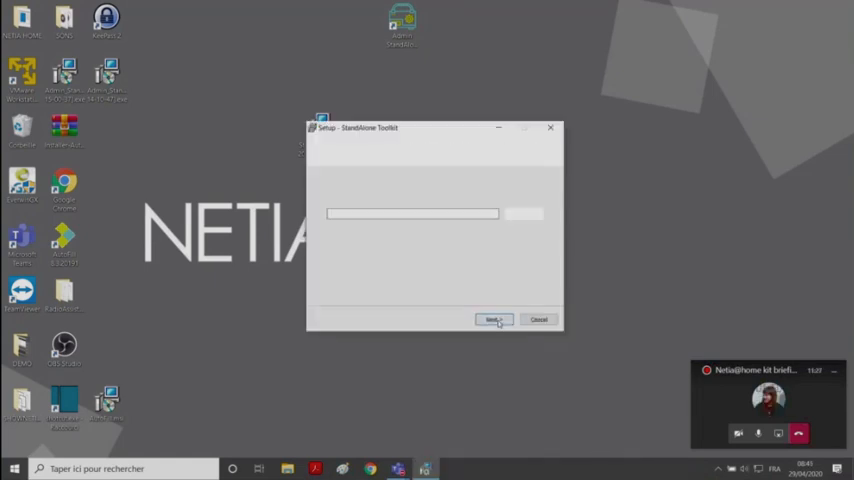
Advance through the wizard keeping the default install folder and desktop icon, then install the toolkit.
left_click(492, 320)
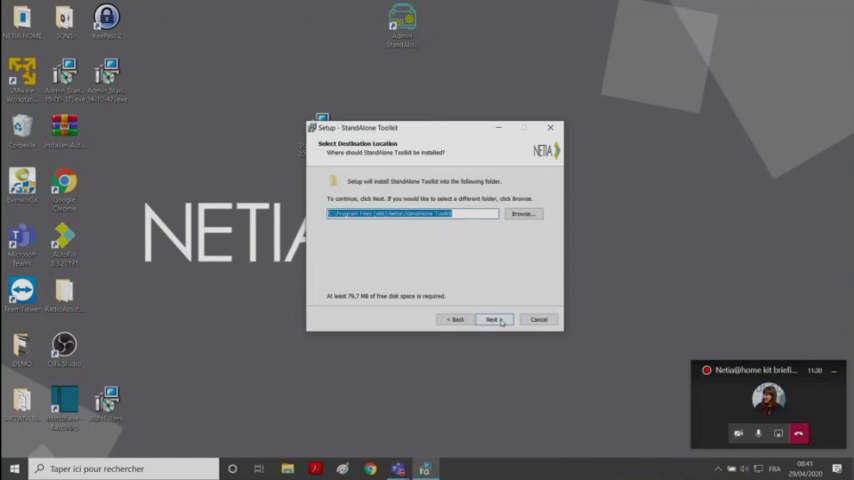
left_click(492, 320)
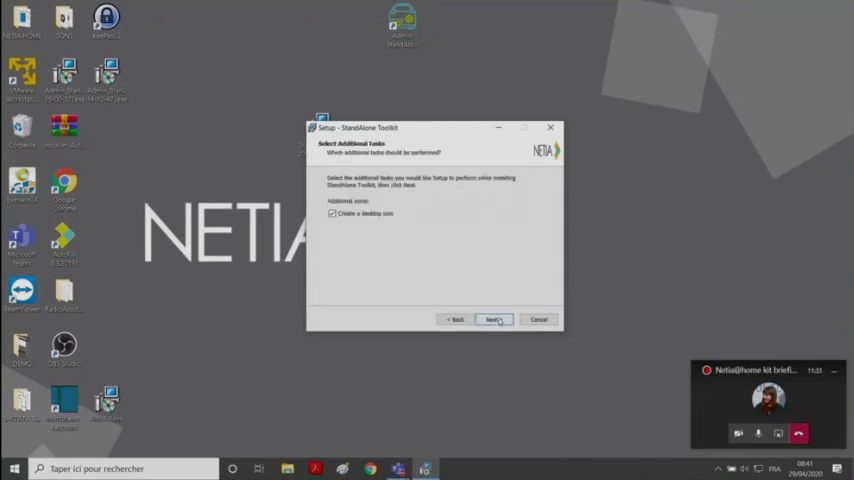
left_click(492, 320)
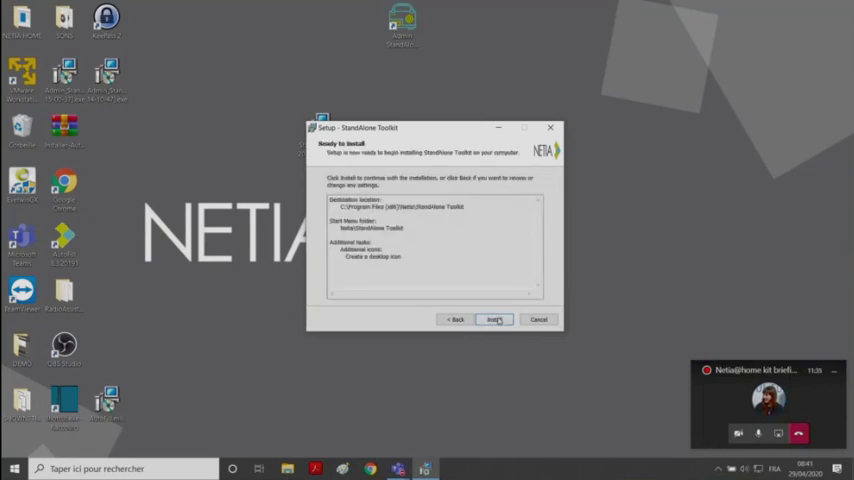
left_click(494, 320)
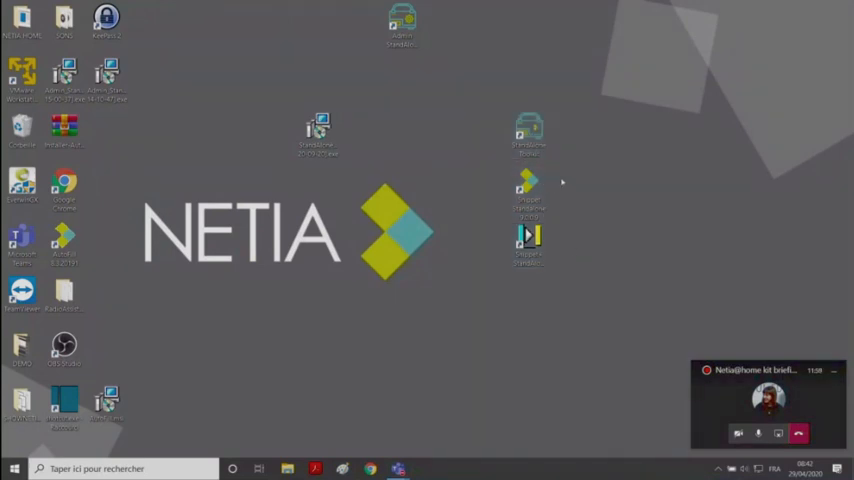
Launch the newly installed Snippet tool from its desktop shortcut.
left_click(528, 246)
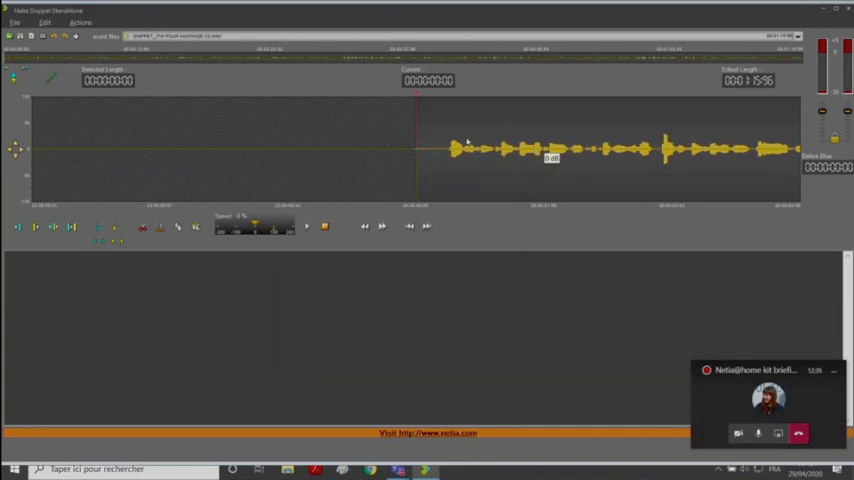
Mark the stretch of speech near the end of the waveform as the region to keep.
left_click_drag(604, 150, 744, 150)
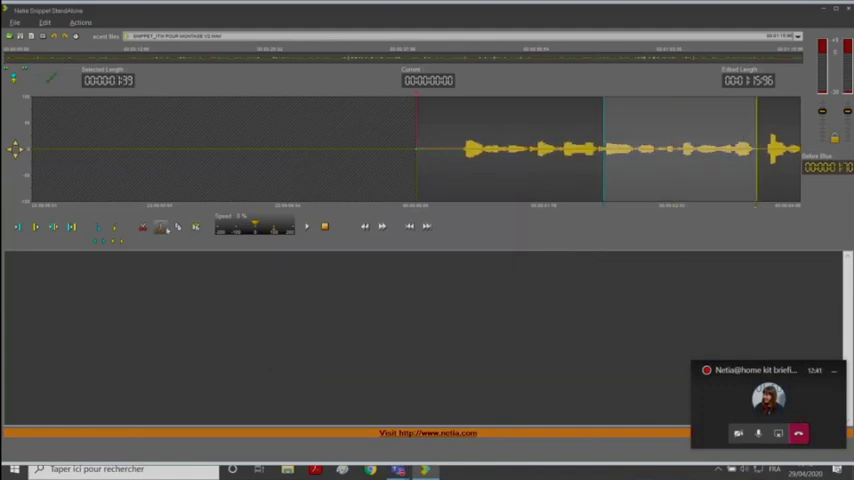
mouse_move(164, 228)
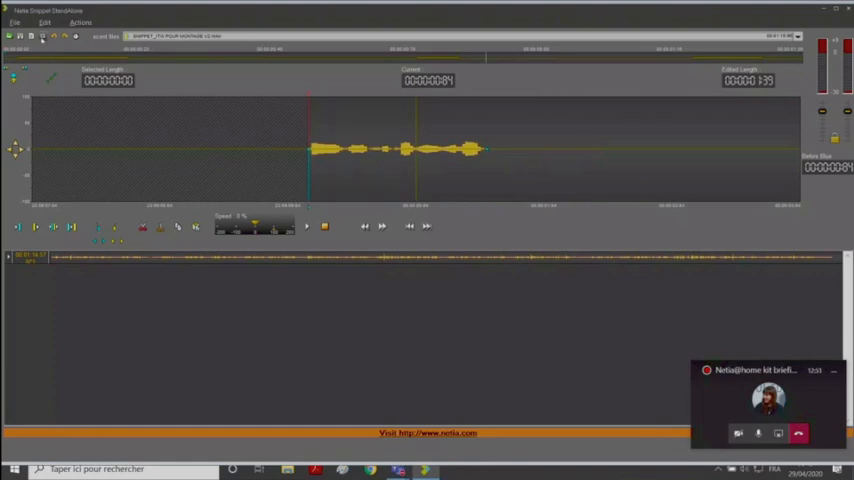
mouse_move(52, 50)
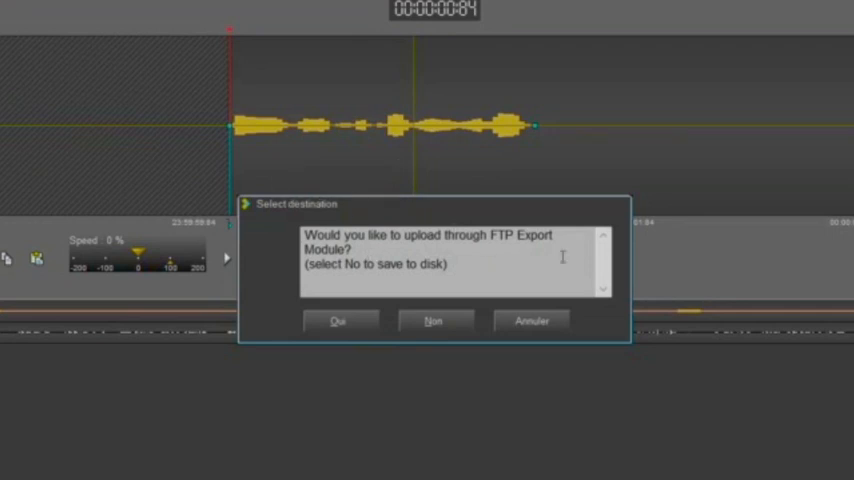
Choose Oui in Select destination so the saved clip goes to the FTP Export Module.
left_click(432, 320)
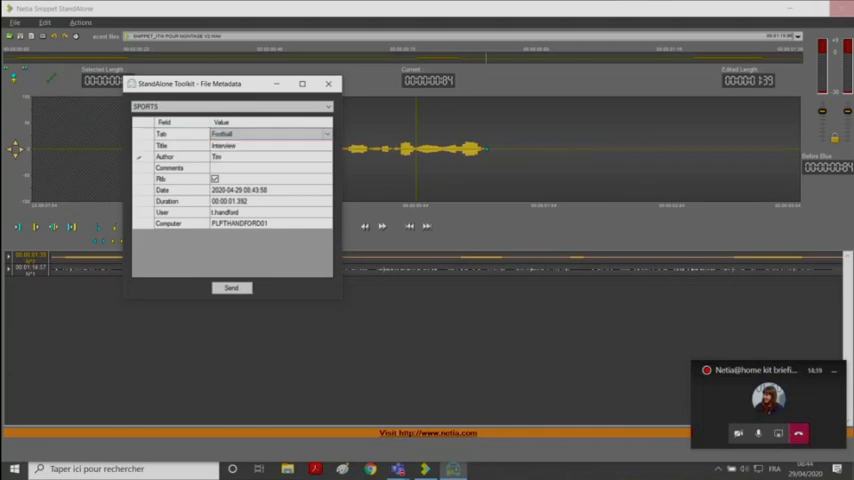
Fill the Comments field of the File Metadata form and send the clip for upload.
left_click(170, 168)
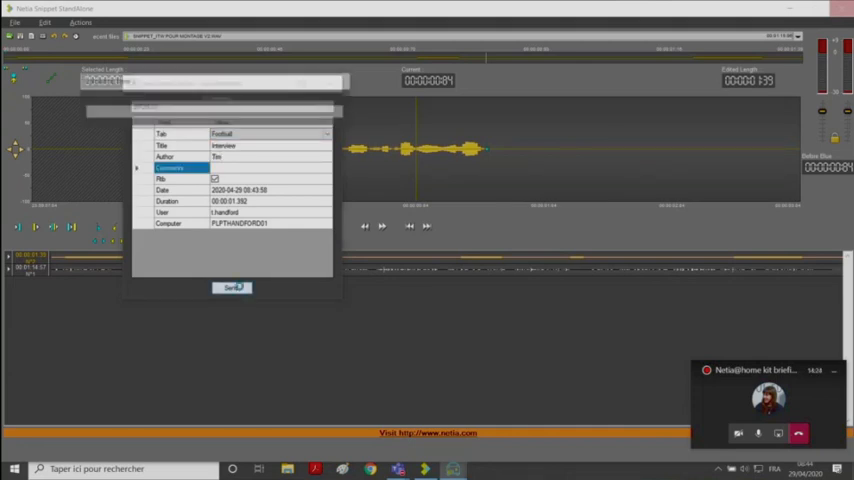
left_click(232, 288)
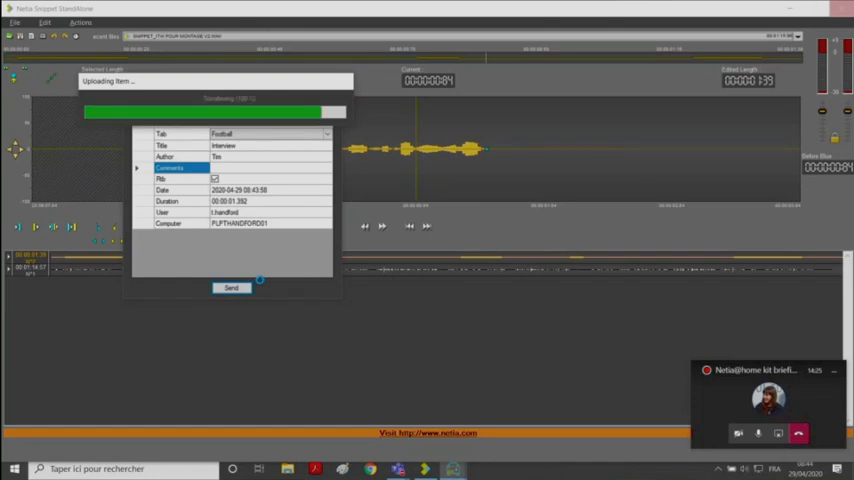